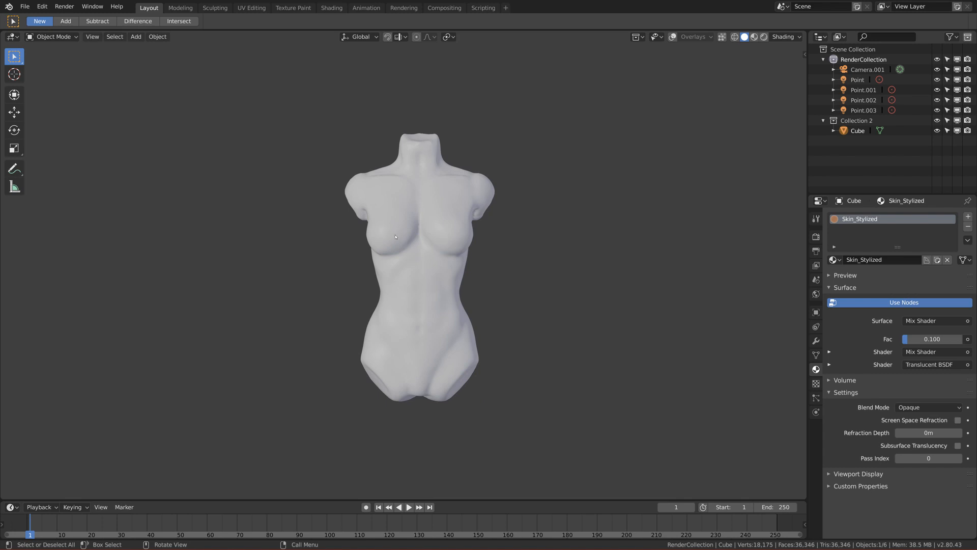
Orbit and zoom around the orange-skinned torso, ending back on its front view.
left_click_drag(394, 236, 457, 250)
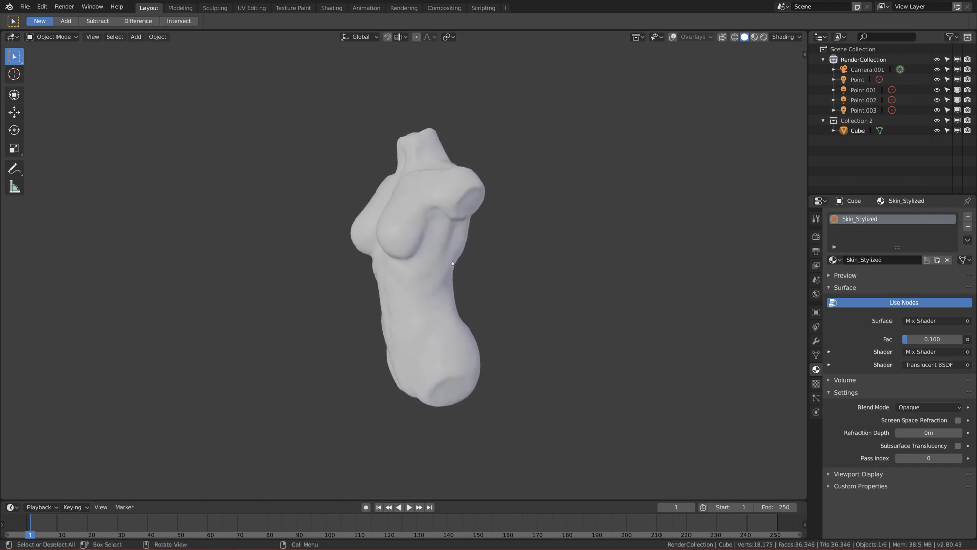
scroll("down", 3)
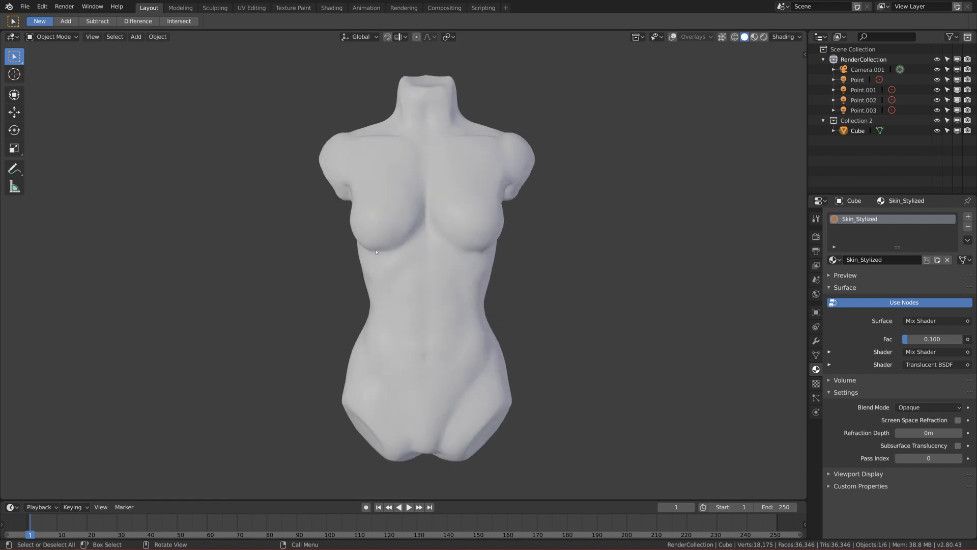
scroll("down", 3)
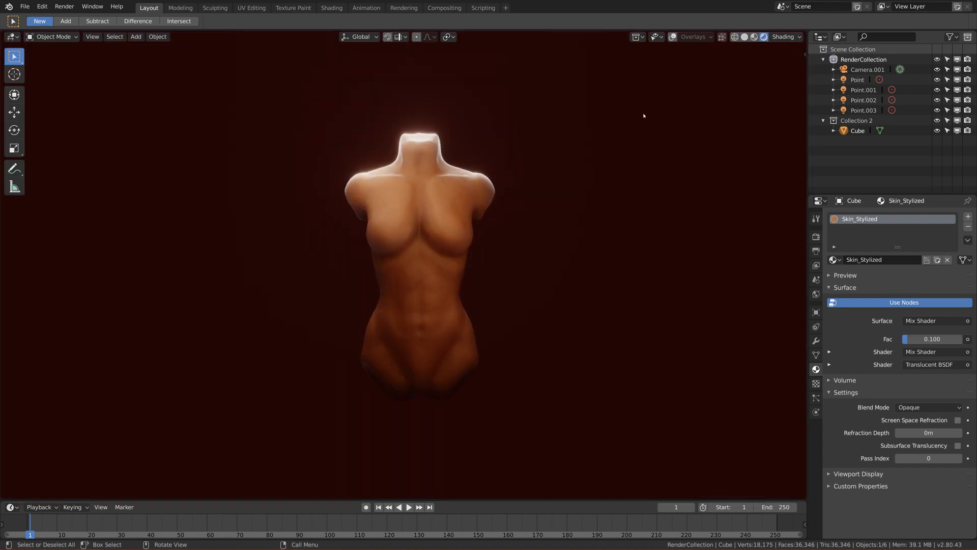
scroll("up", 3)
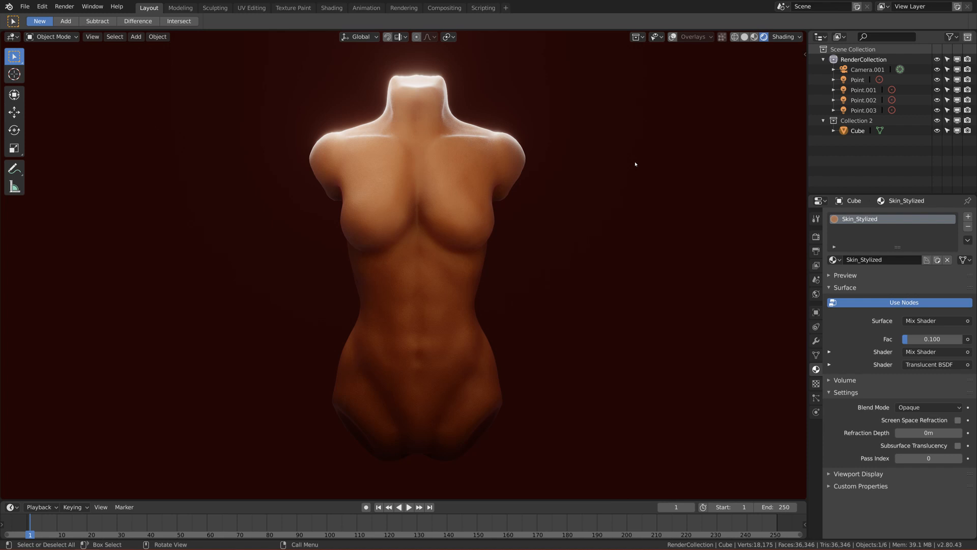
mouse_move(477, 252)
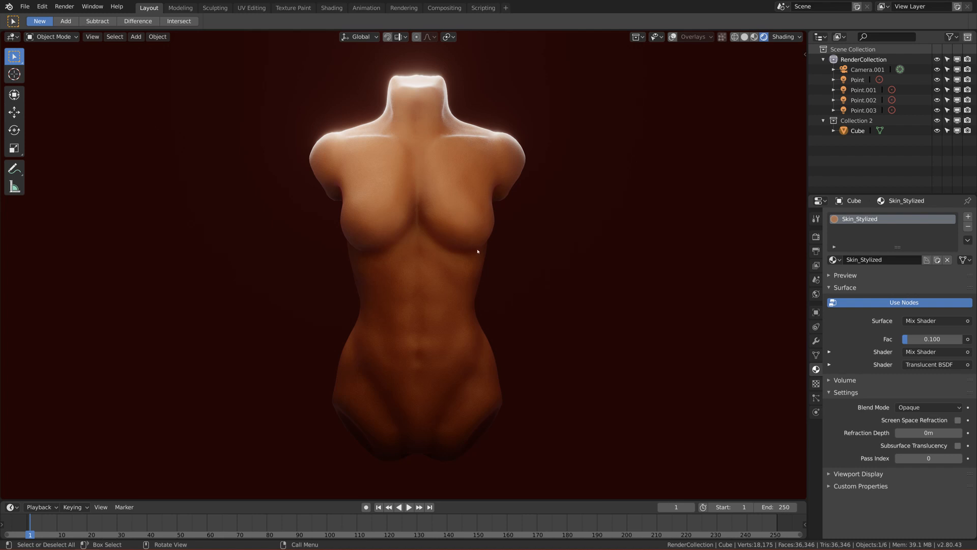
mouse_move(462, 287)
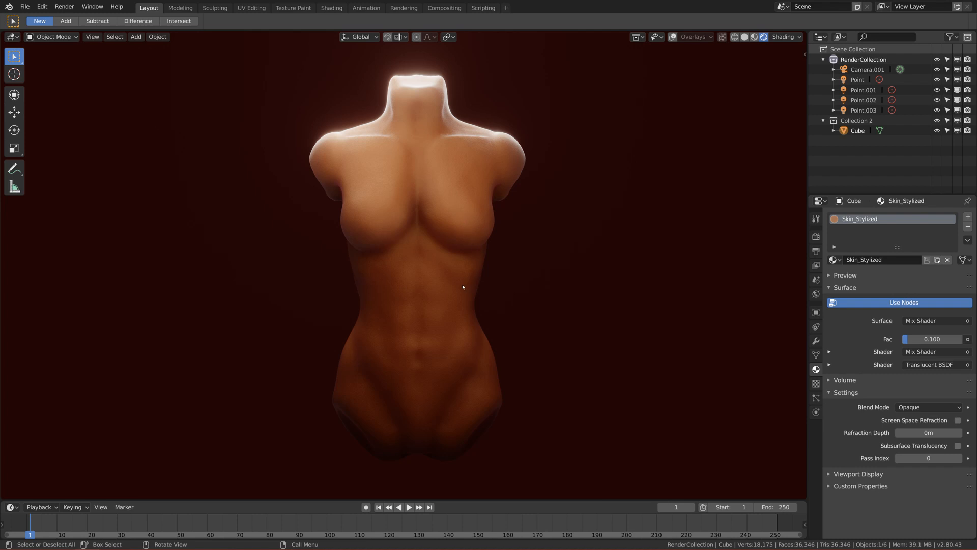
mouse_move(474, 281)
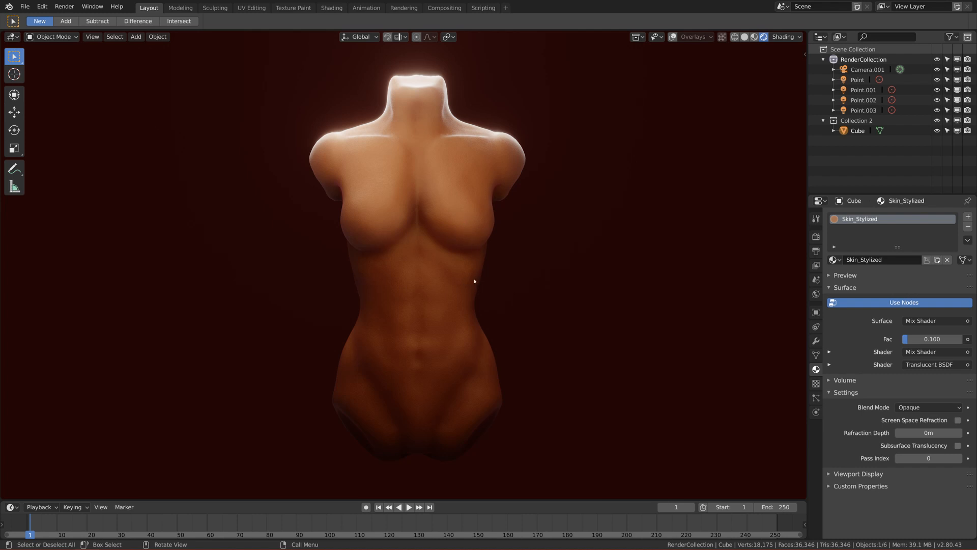
mouse_move(430, 210)
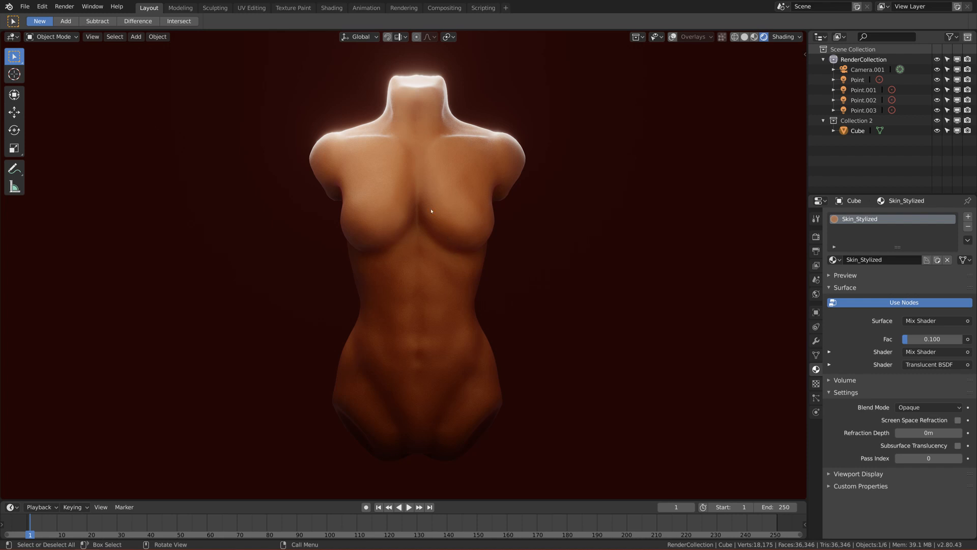
mouse_move(435, 215)
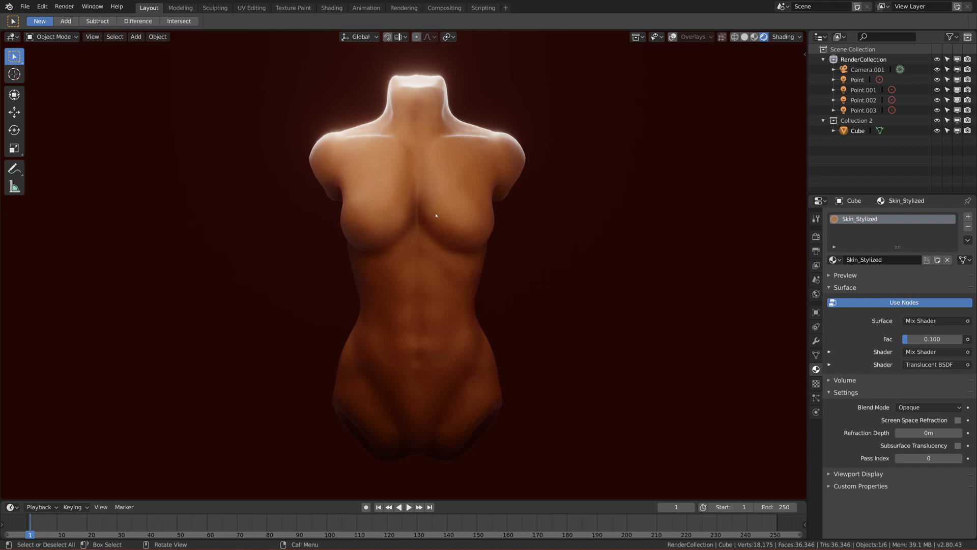
mouse_move(436, 213)
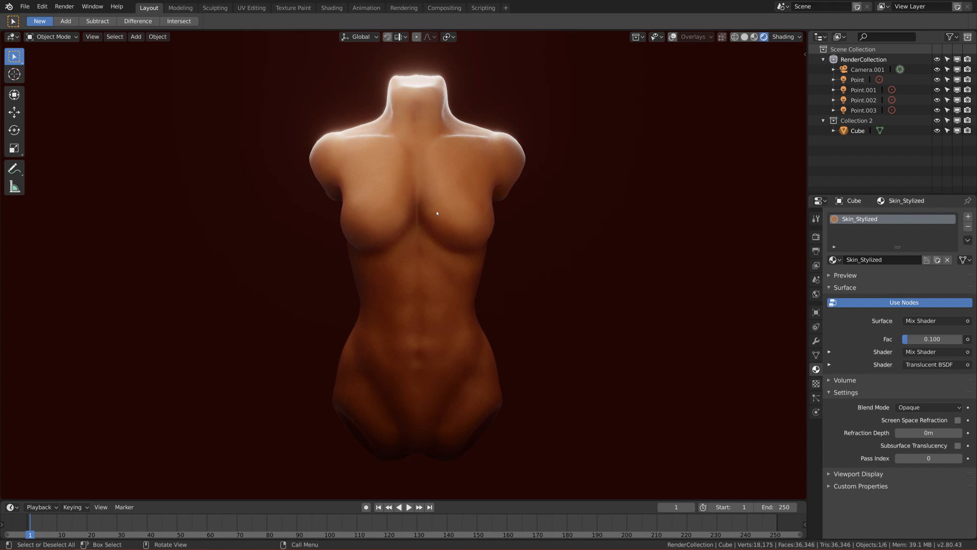
mouse_move(440, 215)
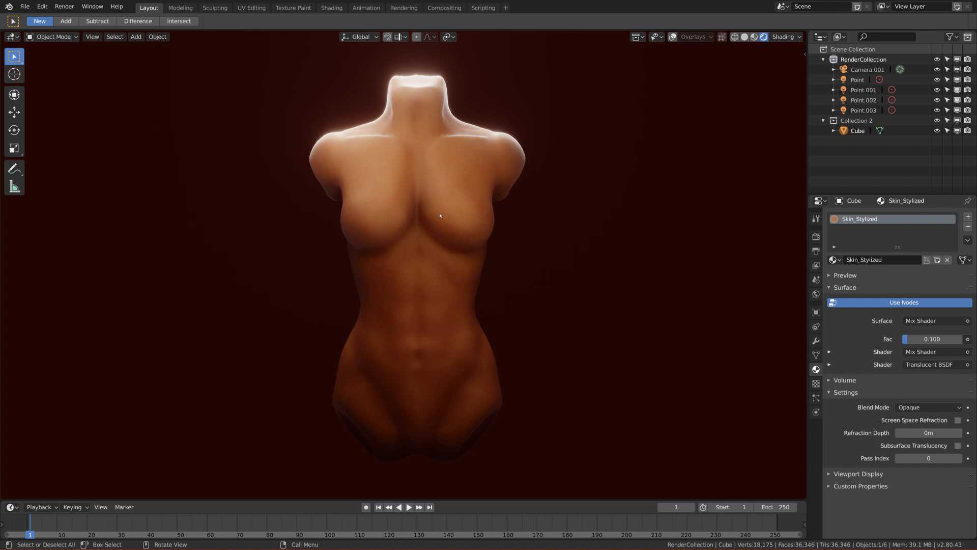
mouse_move(387, 127)
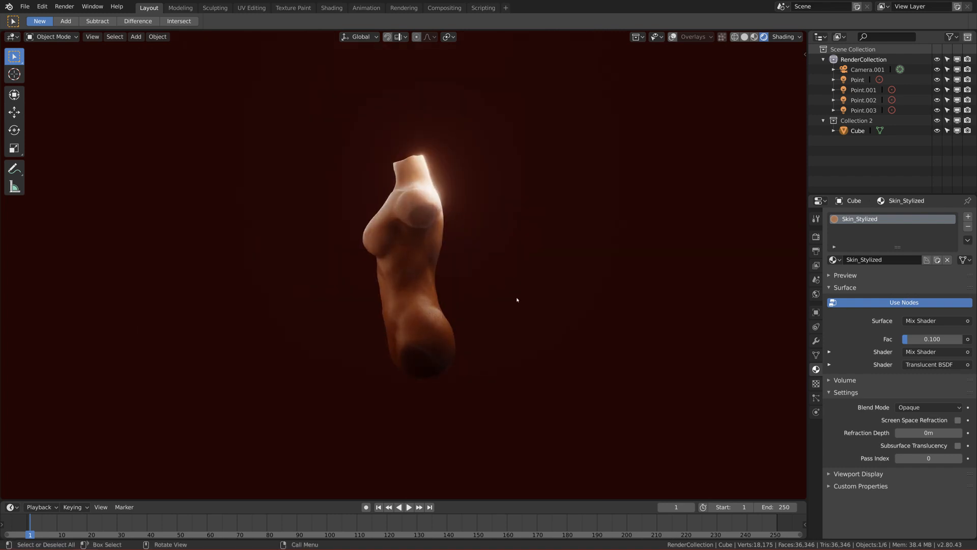
left_click_drag(517, 300, 436, 296)
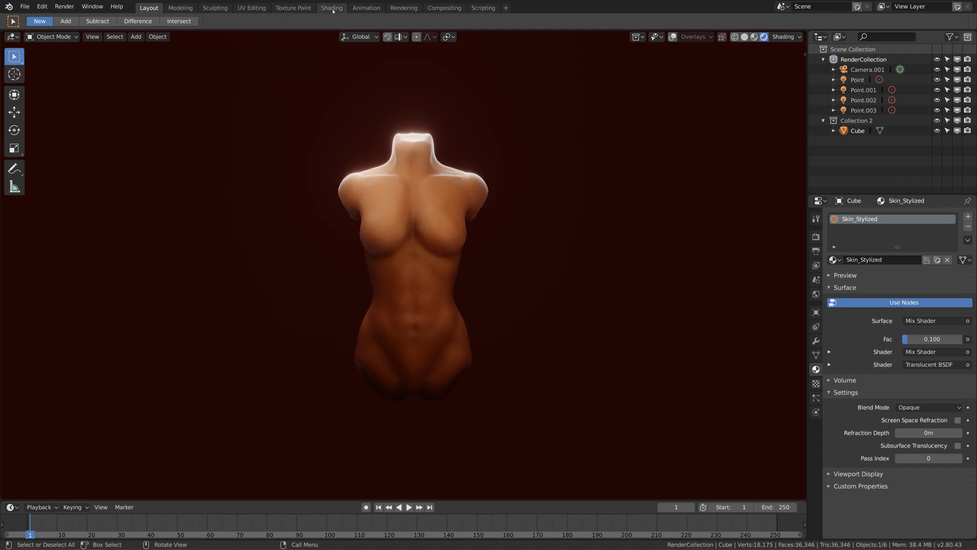
left_click(331, 8)
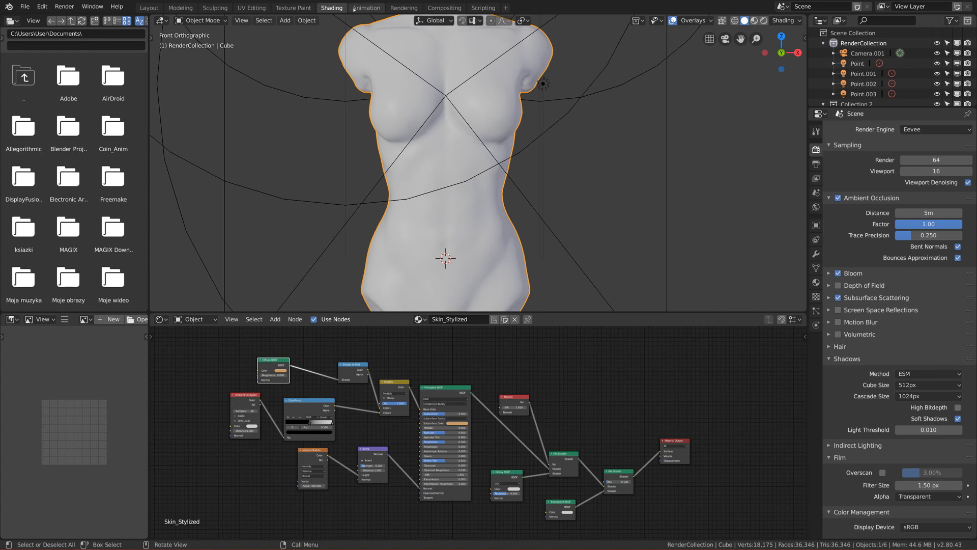
mouse_move(331, 8)
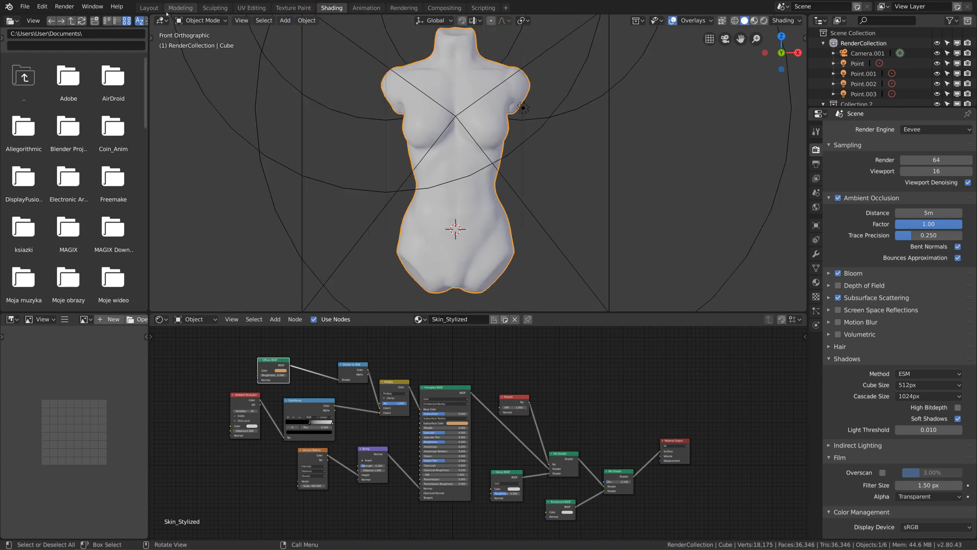
left_click(148, 7)
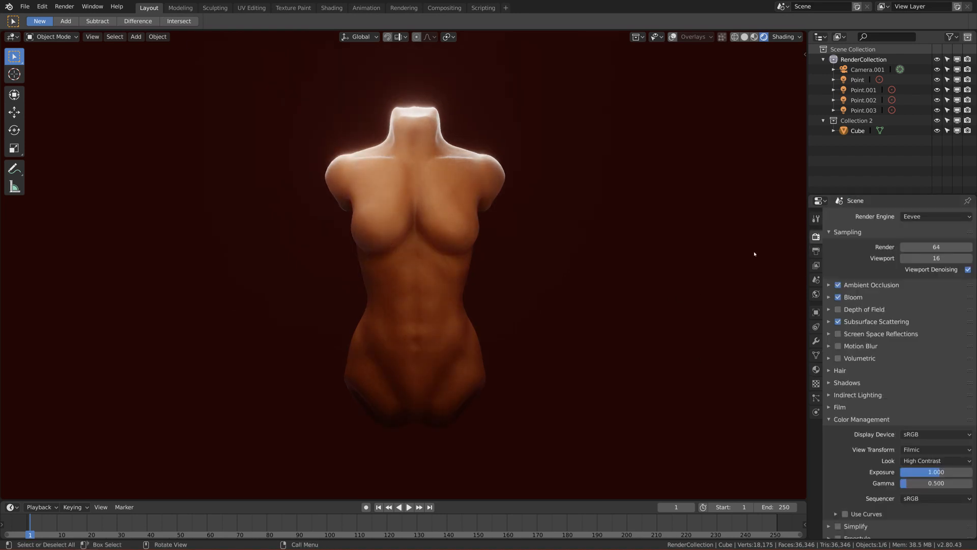
mouse_move(386, 278)
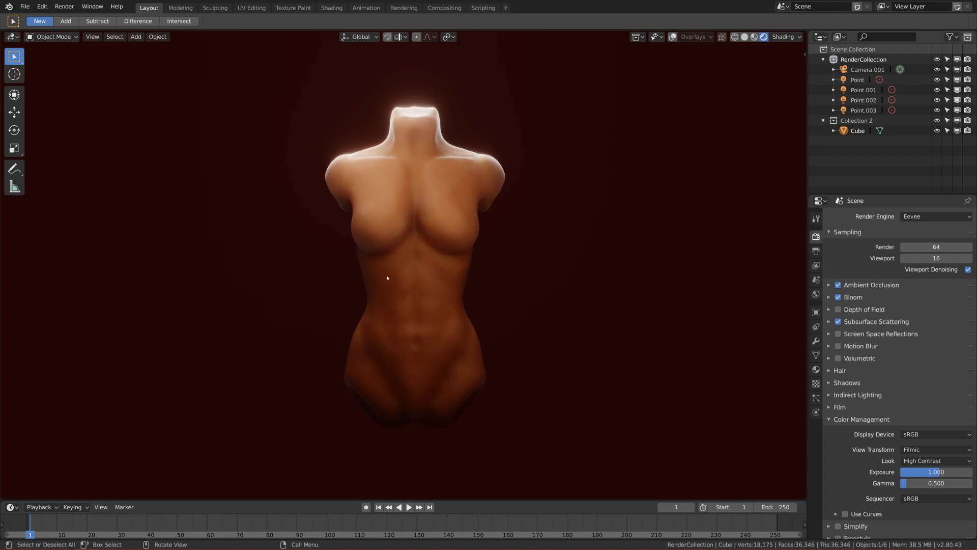
mouse_move(390, 279)
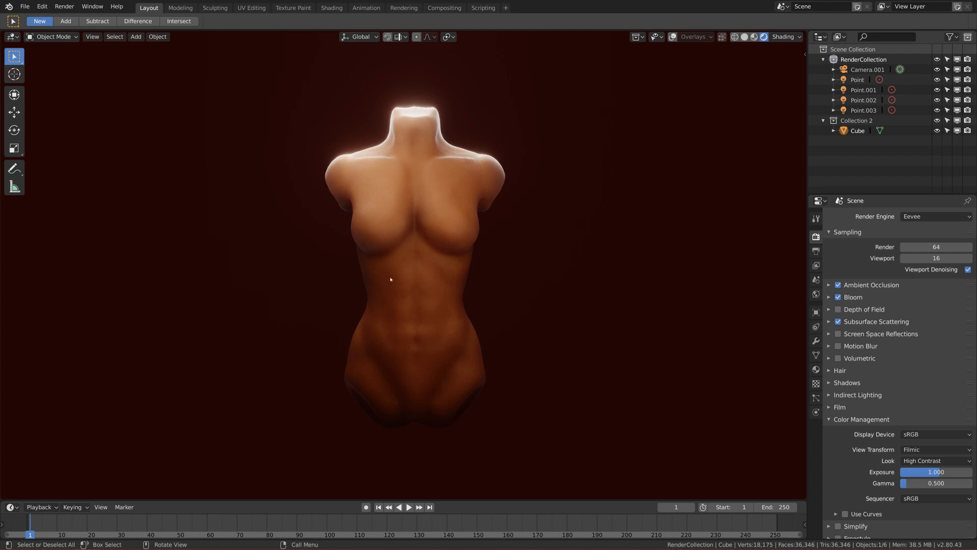
mouse_move(364, 279)
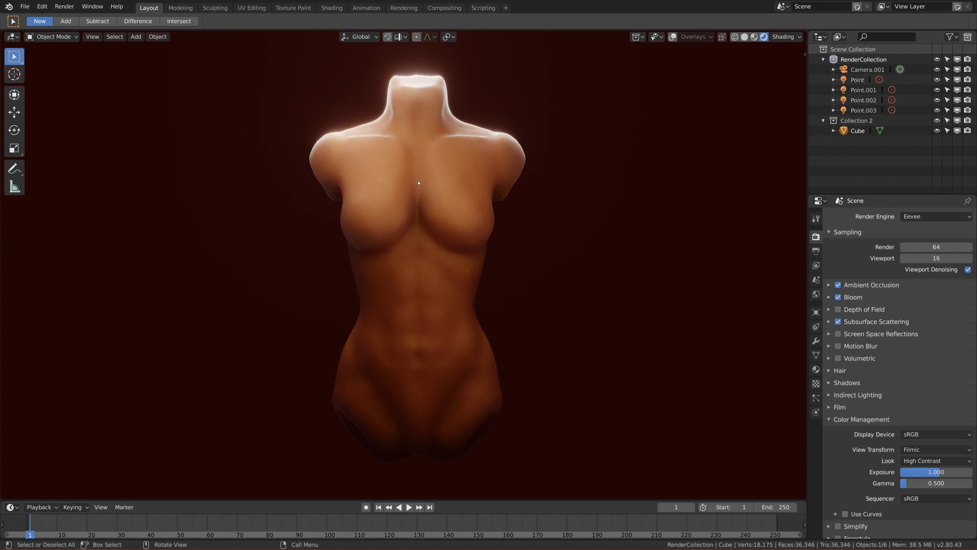
mouse_move(222, 136)
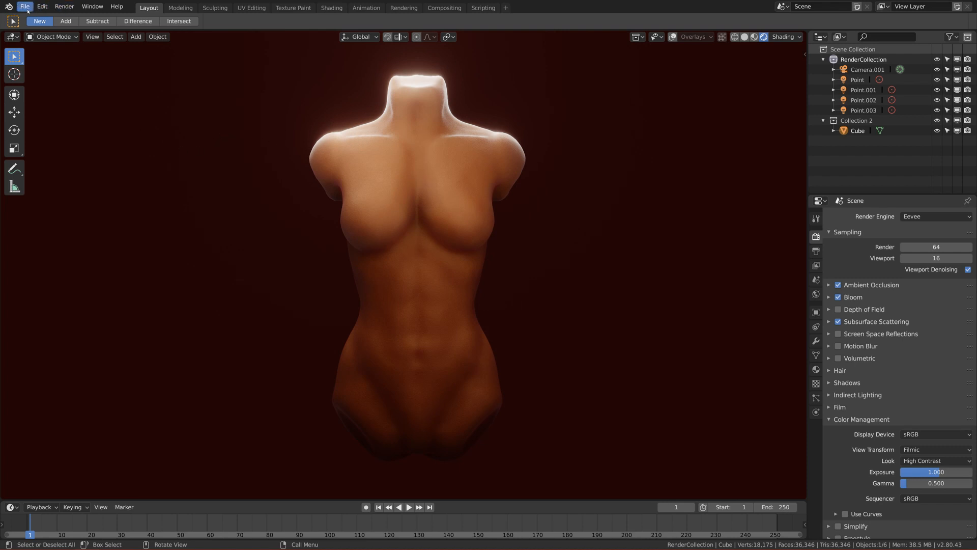
mouse_move(25, 6)
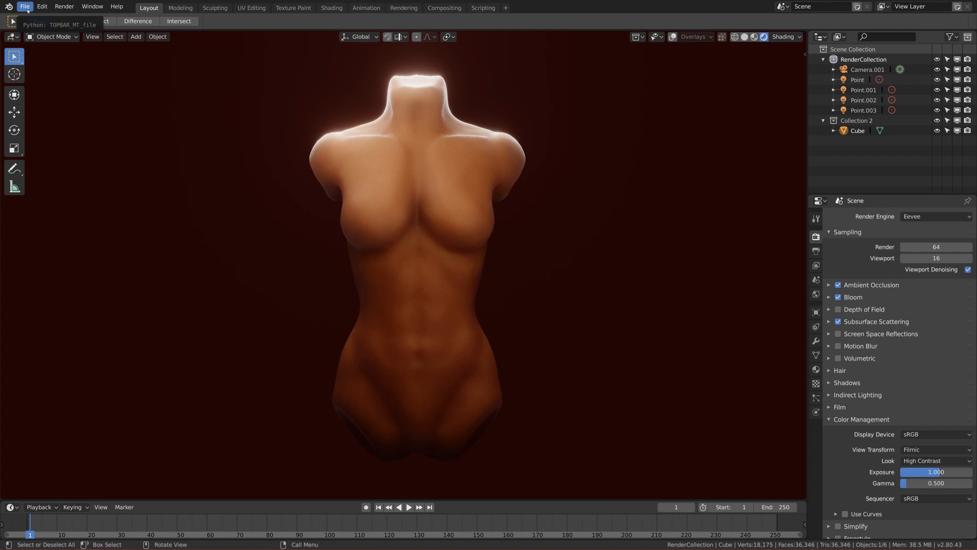
Browse the File menu, then the Edit menu toward Preferences.
left_click(25, 6)
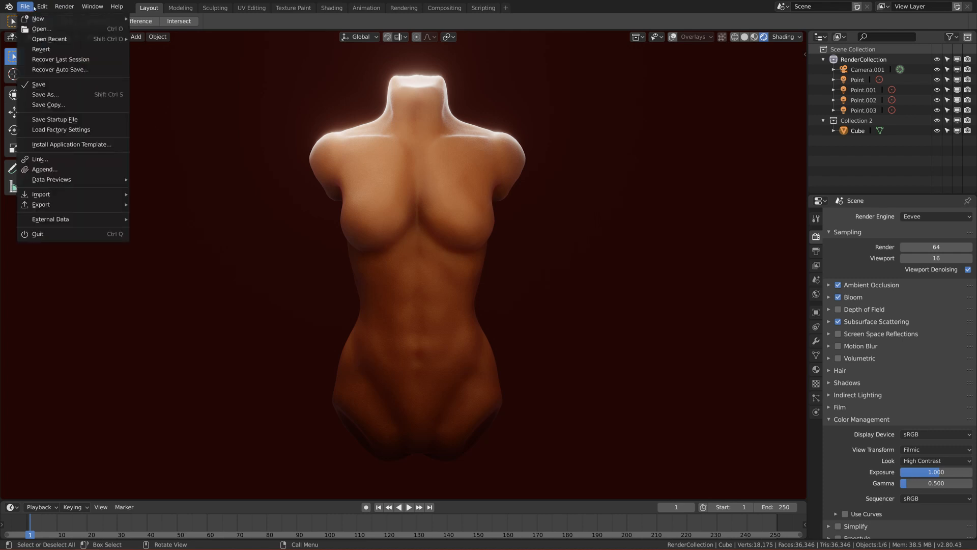
left_click(41, 7)
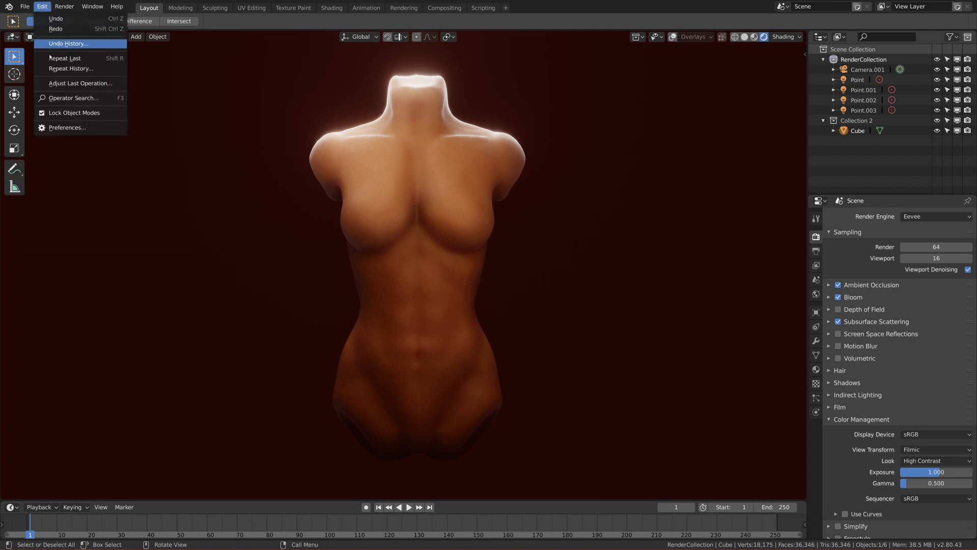
mouse_move(73, 98)
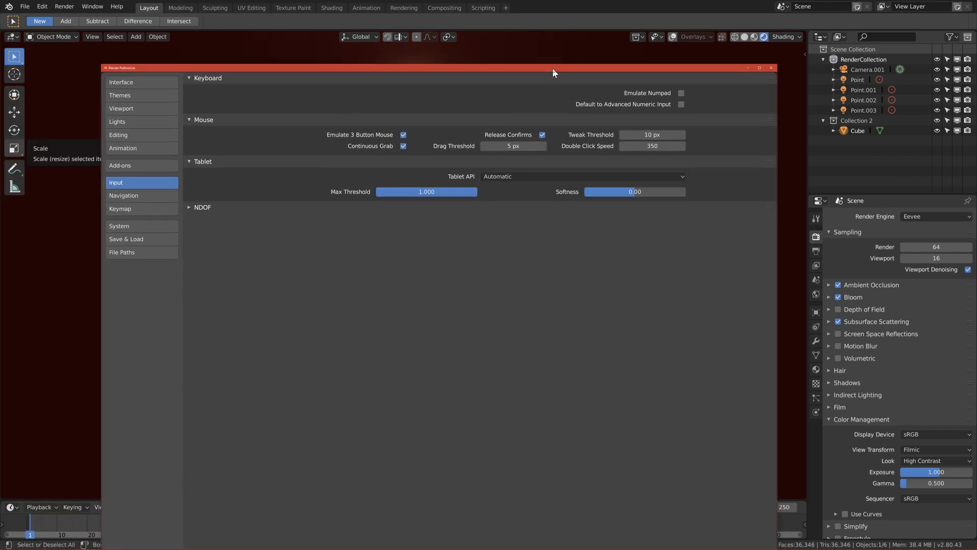
Search add-ons for 'Node', confirm Node Wrangler is ticked, and close Preferences.
left_click(119, 163)
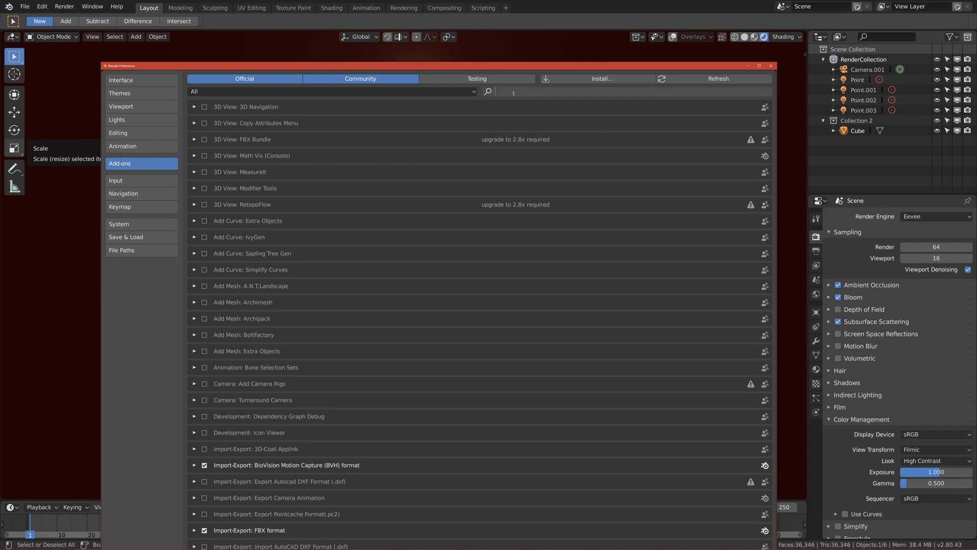
type("Node")
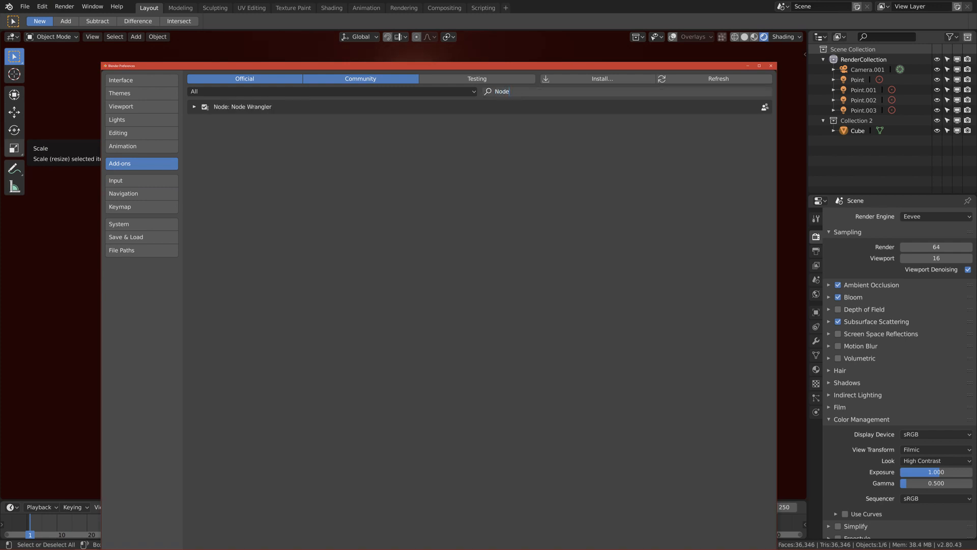
left_click(193, 106)
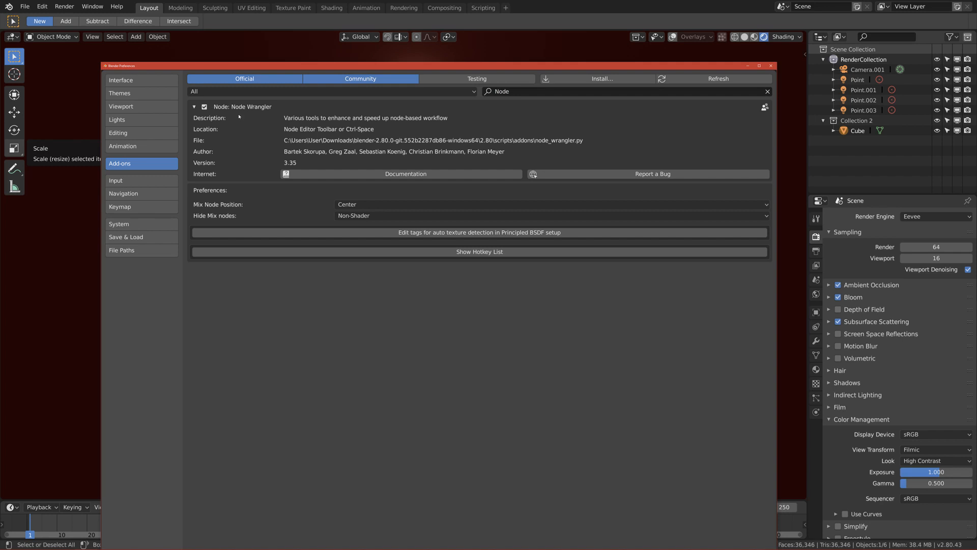
mouse_move(238, 116)
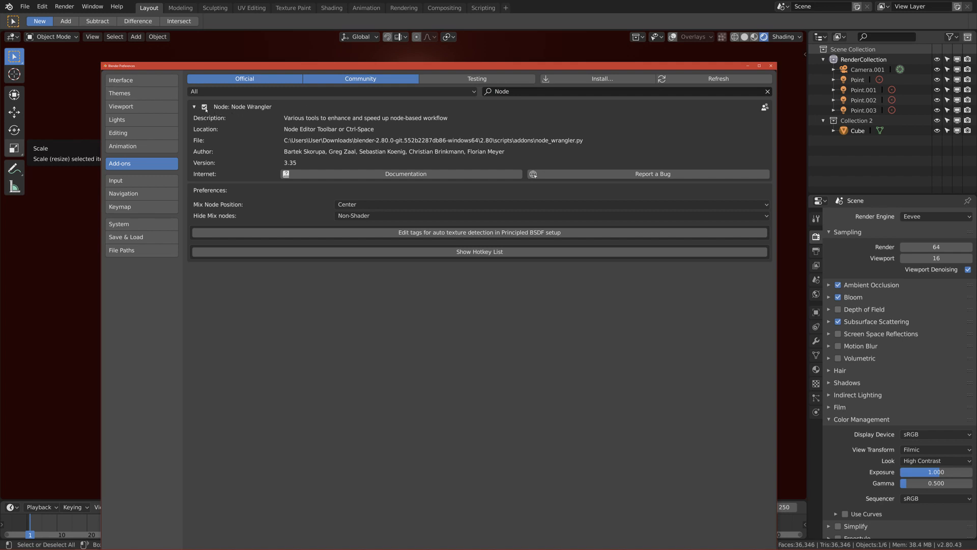
mouse_move(195, 106)
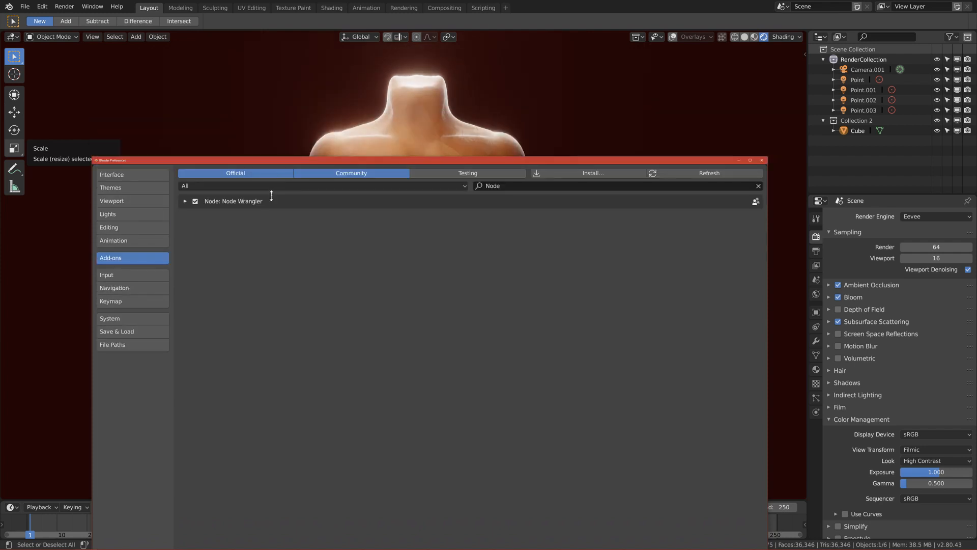
left_click_drag(269, 160, 258, 184)
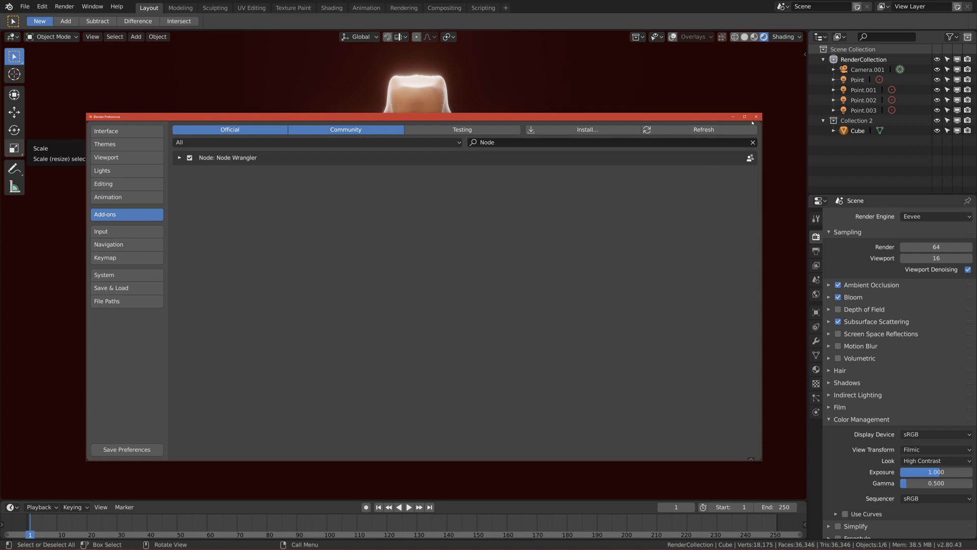
left_click(757, 117)
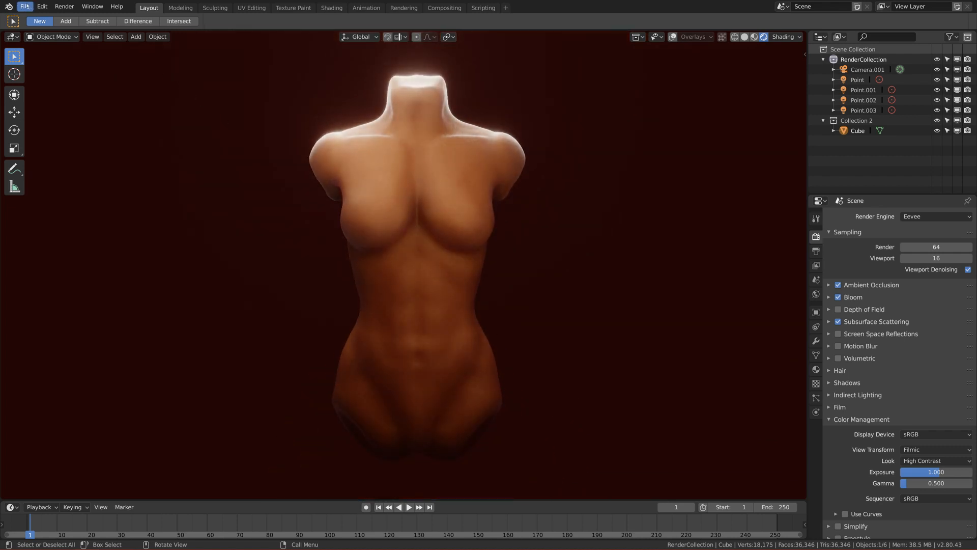
Create a new General file holding only the plain grey torso.
left_click(24, 6)
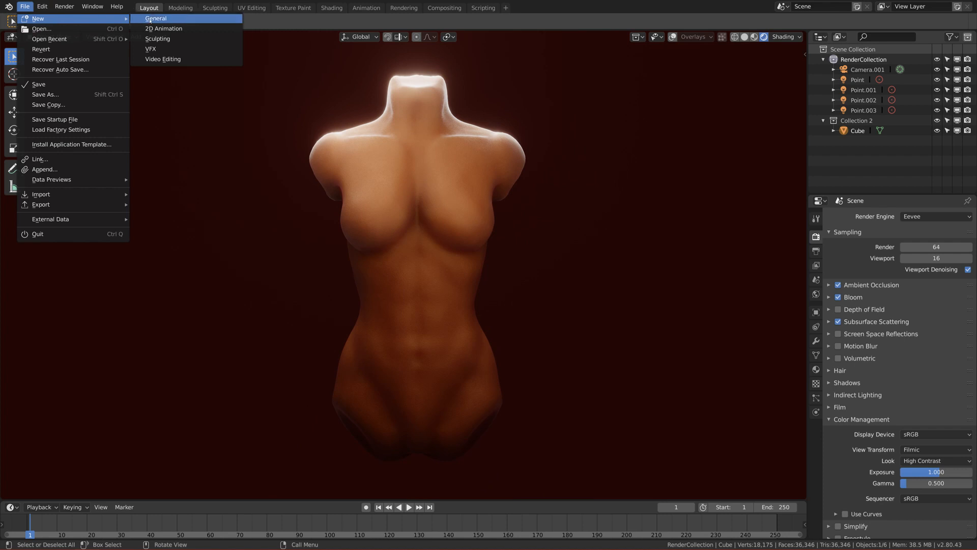
left_click(155, 19)
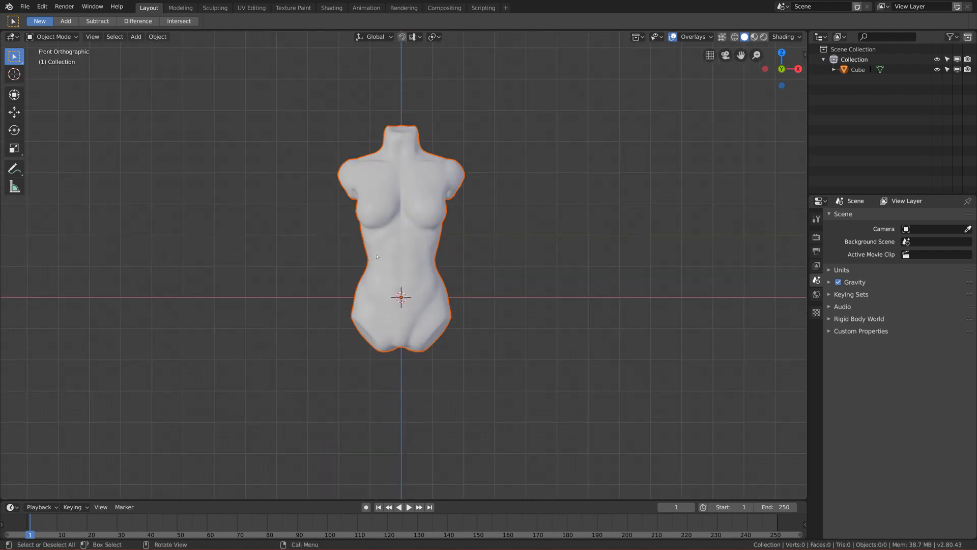
mouse_move(369, 249)
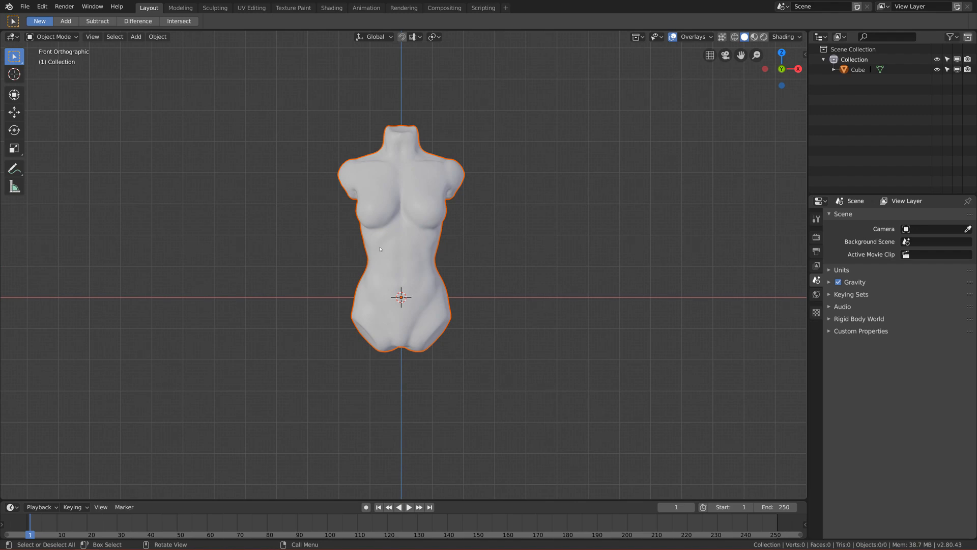
mouse_move(383, 250)
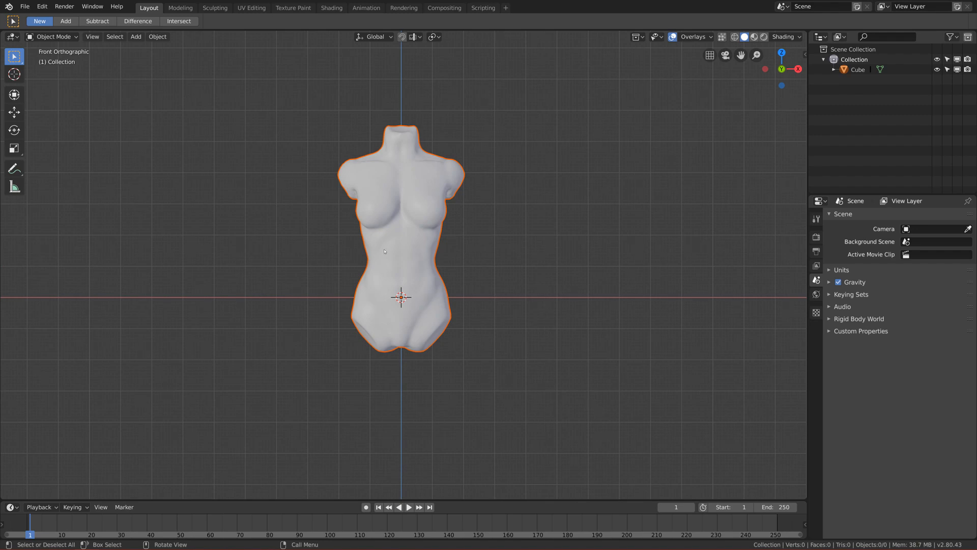
mouse_move(385, 250)
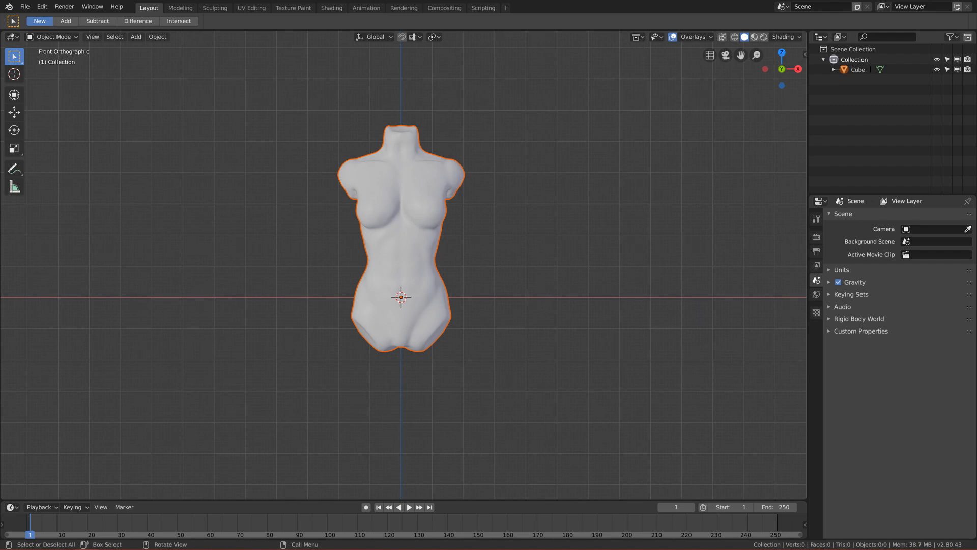